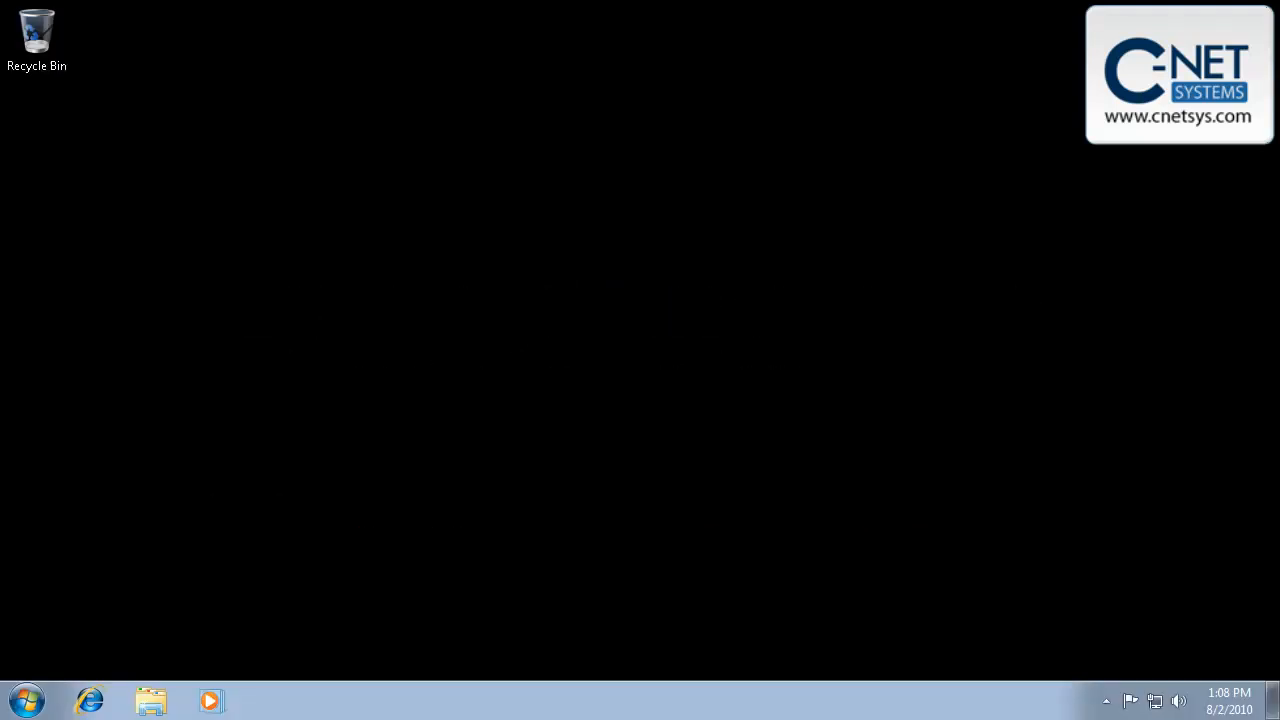
{"action": "mouse_move", "coordinate": [920, 588]}
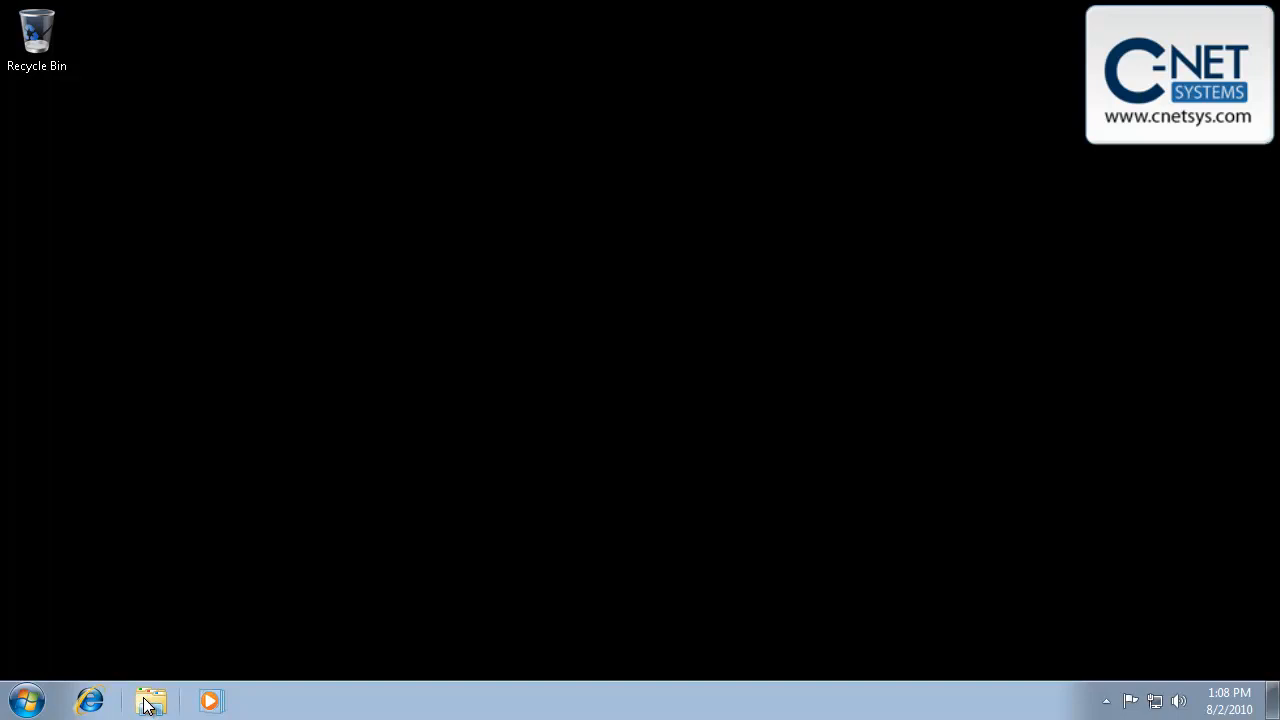
Navigate Explorer to Computer > Local Disk (C:) > Program Files (x86).
{"action": "left_click", "coordinate": [152, 700]}
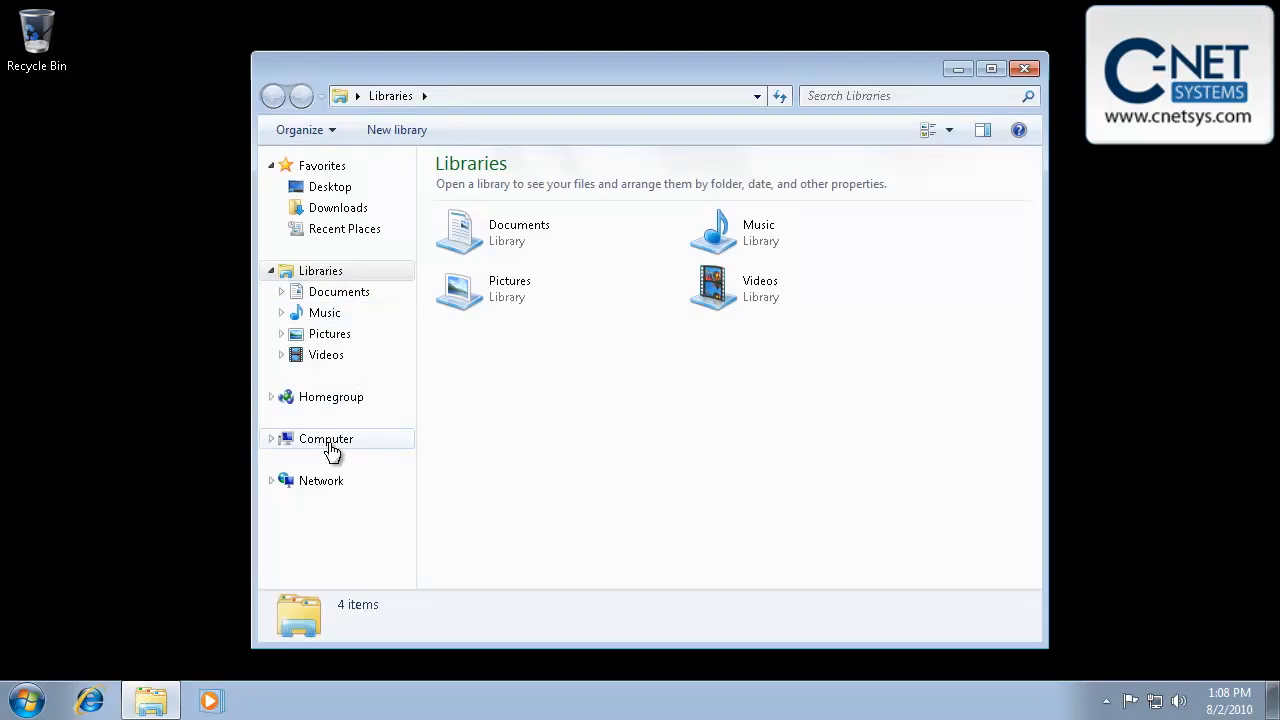
{"action": "left_click", "coordinate": [326, 438]}
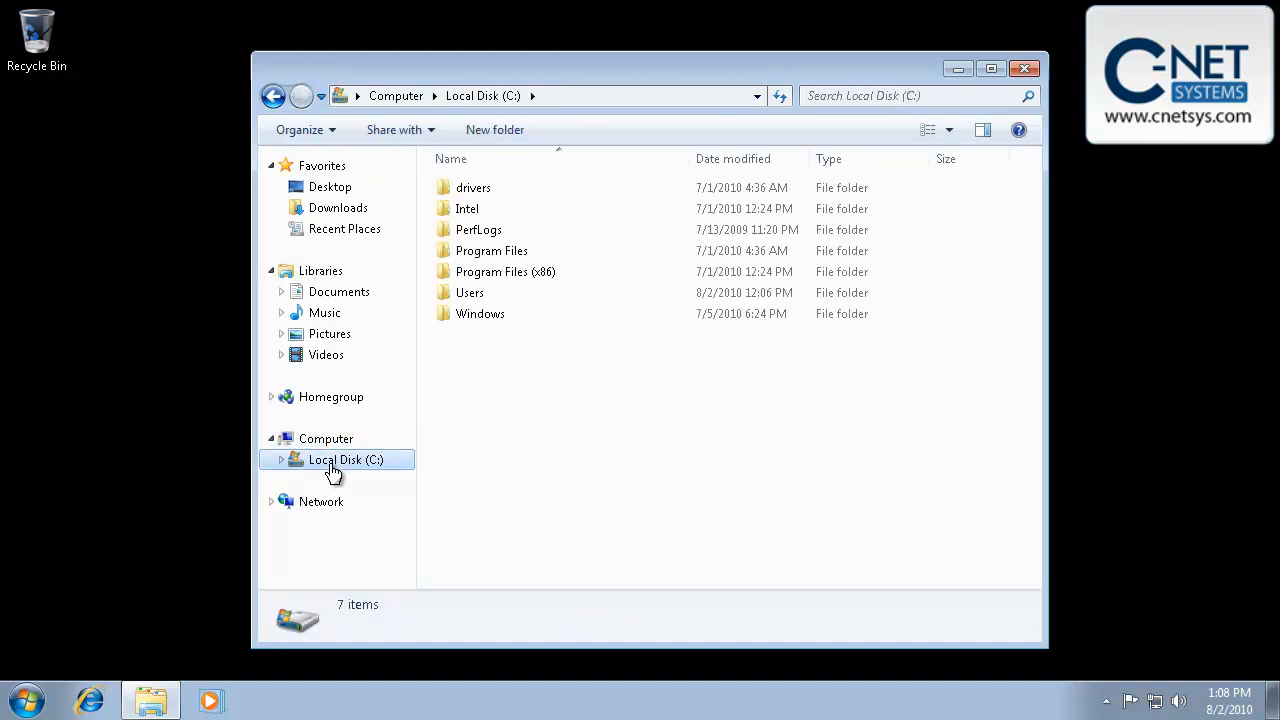
{"action": "left_click", "coordinate": [504, 272]}
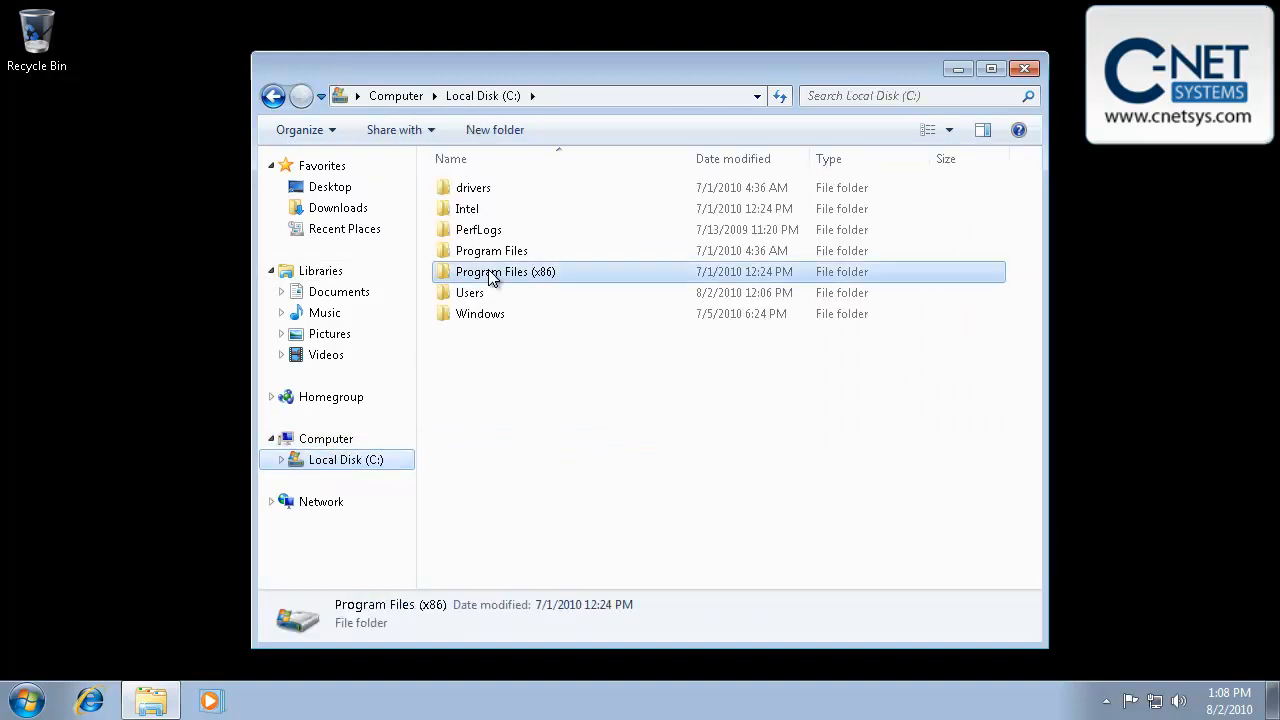
{"action": "double_click", "coordinate": [504, 272]}
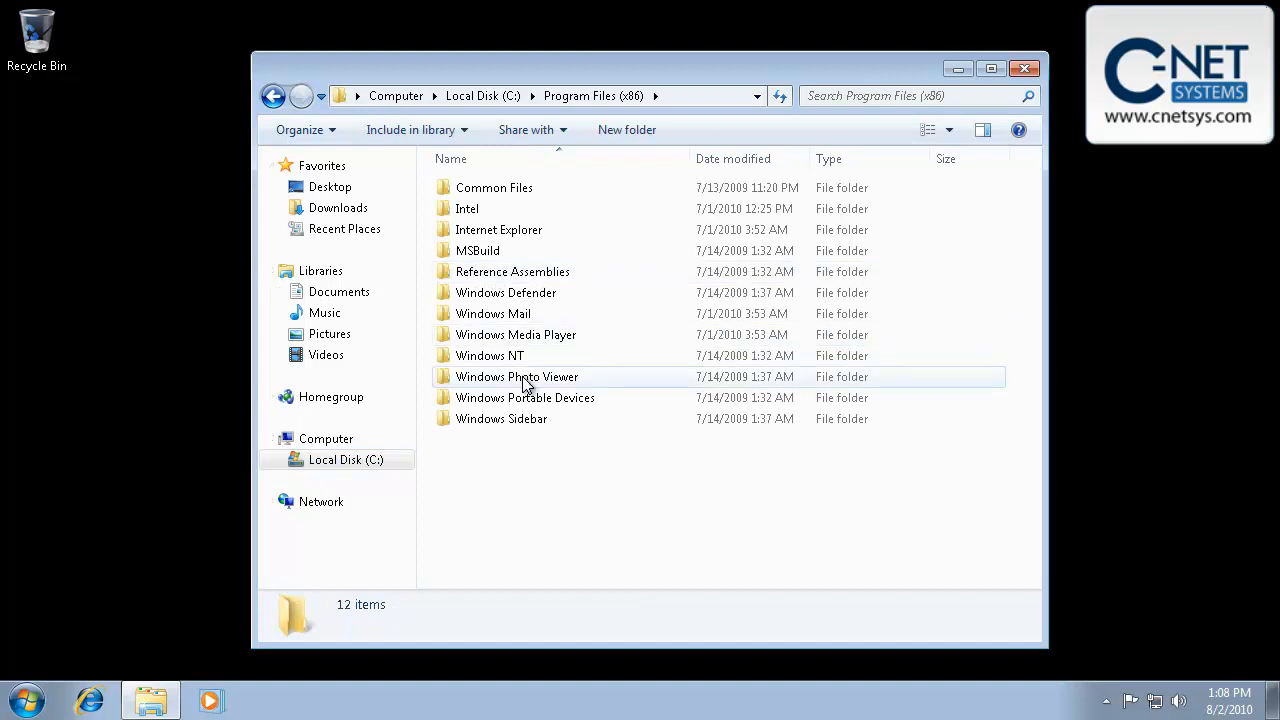
Peek inside Windows Portable Devices, return, and Shift+right-click it for extended actions.
{"action": "double_click", "coordinate": [524, 396]}
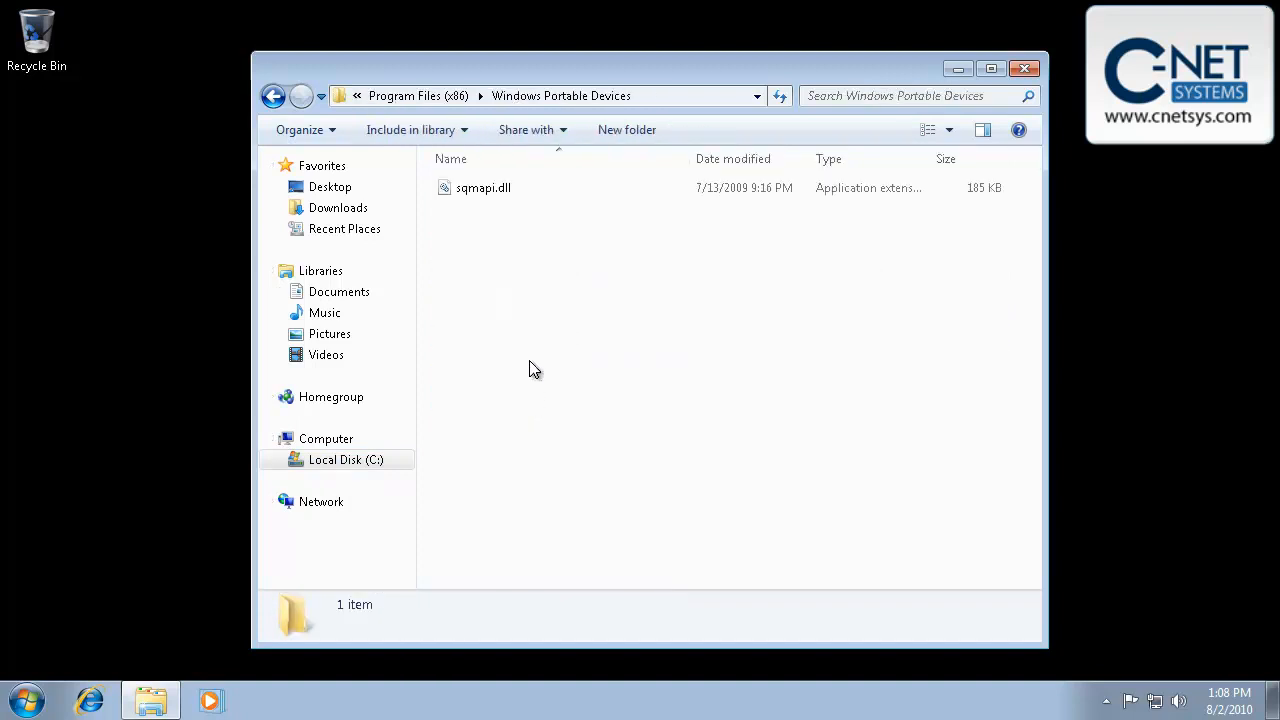
{"action": "left_click", "coordinate": [274, 96]}
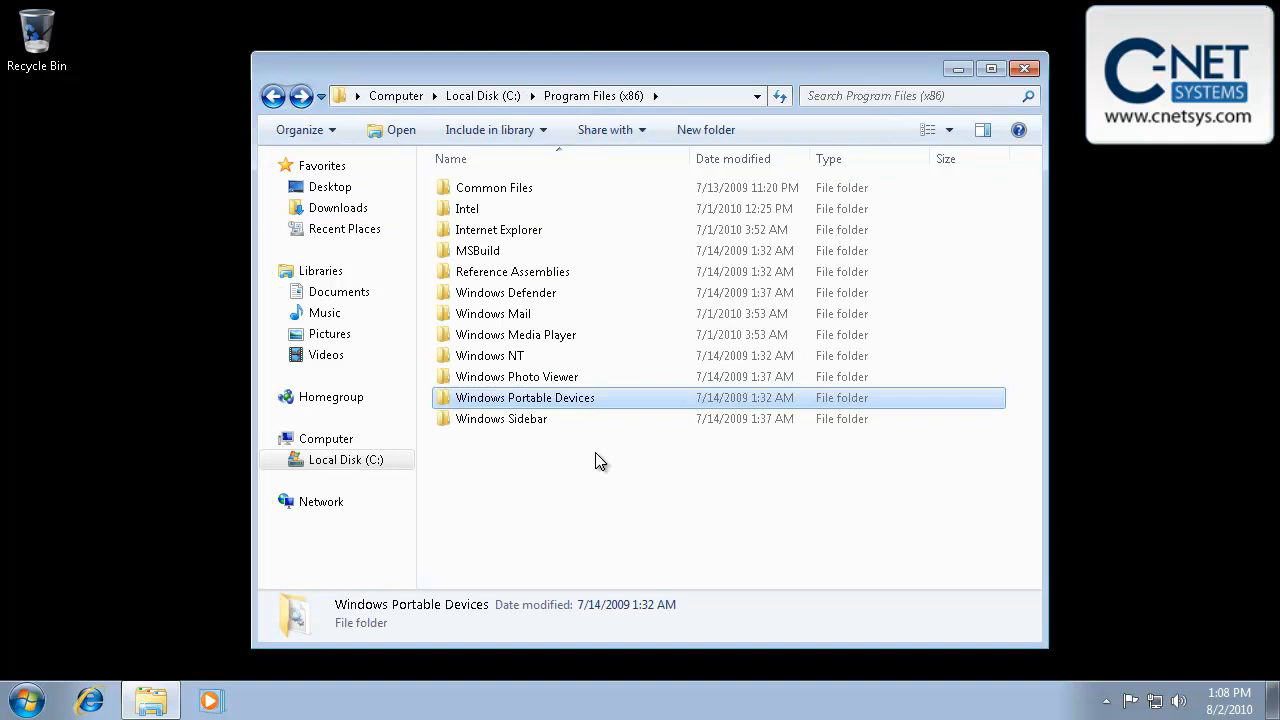
{"action": "mouse_move", "coordinate": [524, 408]}
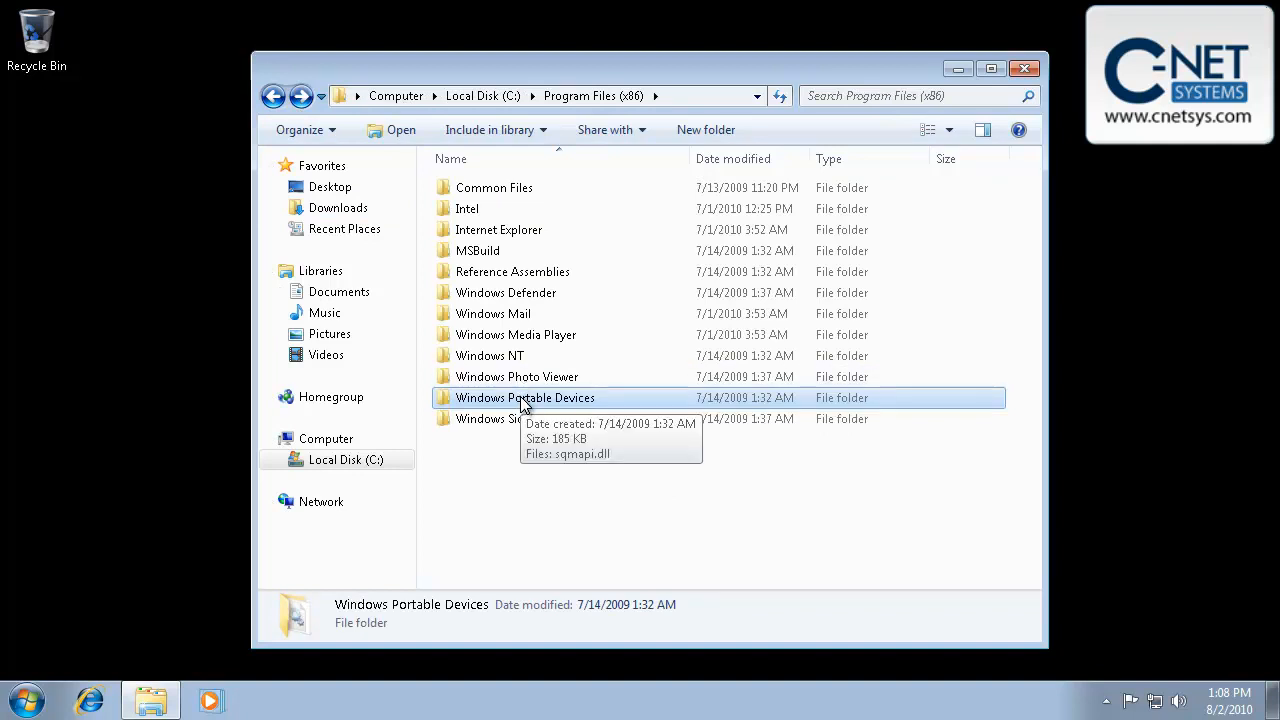
{"action": "right_click", "coordinate": [524, 396]}
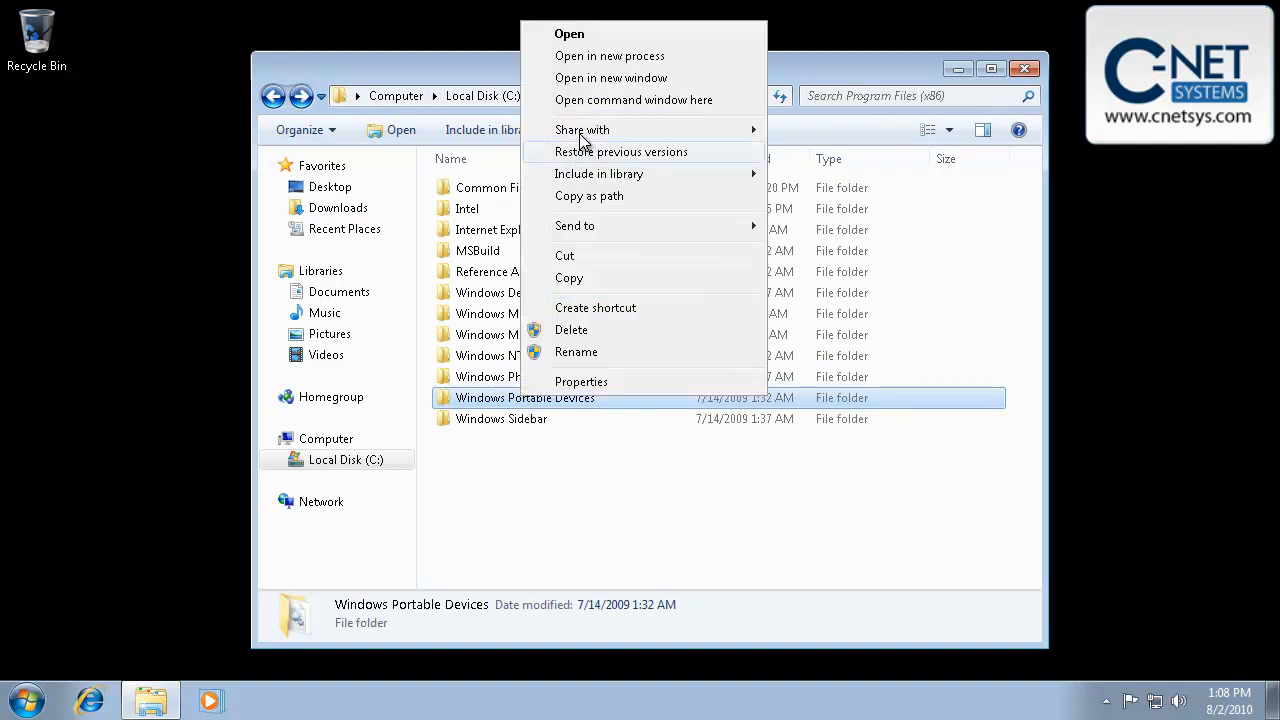
{"action": "mouse_move", "coordinate": [634, 100]}
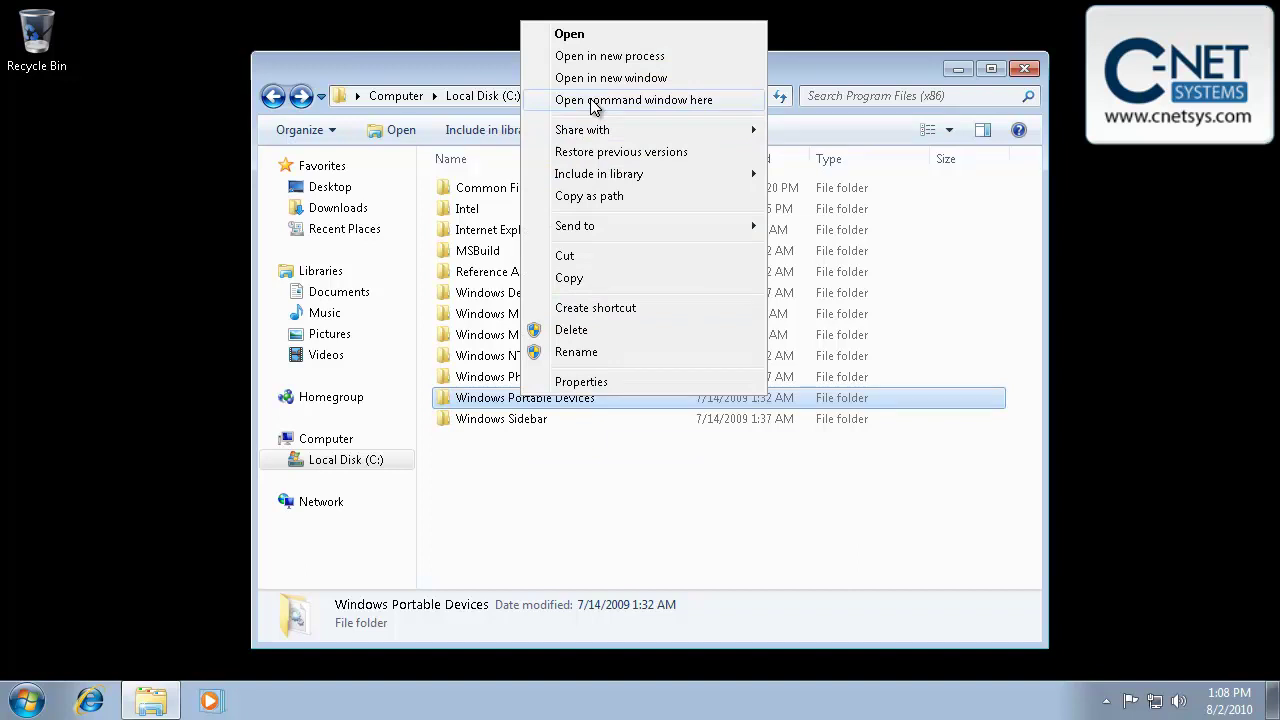
Choose 'Open command window here' to launch cmd in C:\Program Files (x86)\Windows Portable Devices.
{"action": "left_click", "coordinate": [634, 100]}
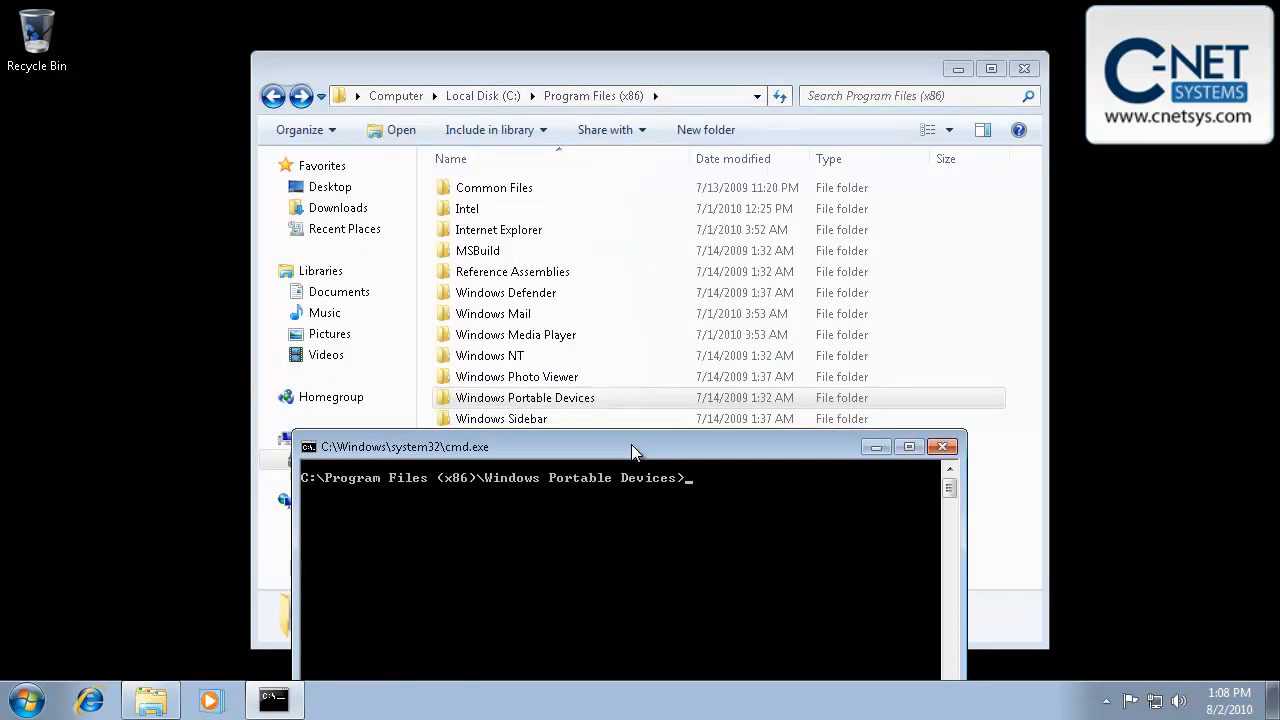
{"action": "mouse_move", "coordinate": [630, 538]}
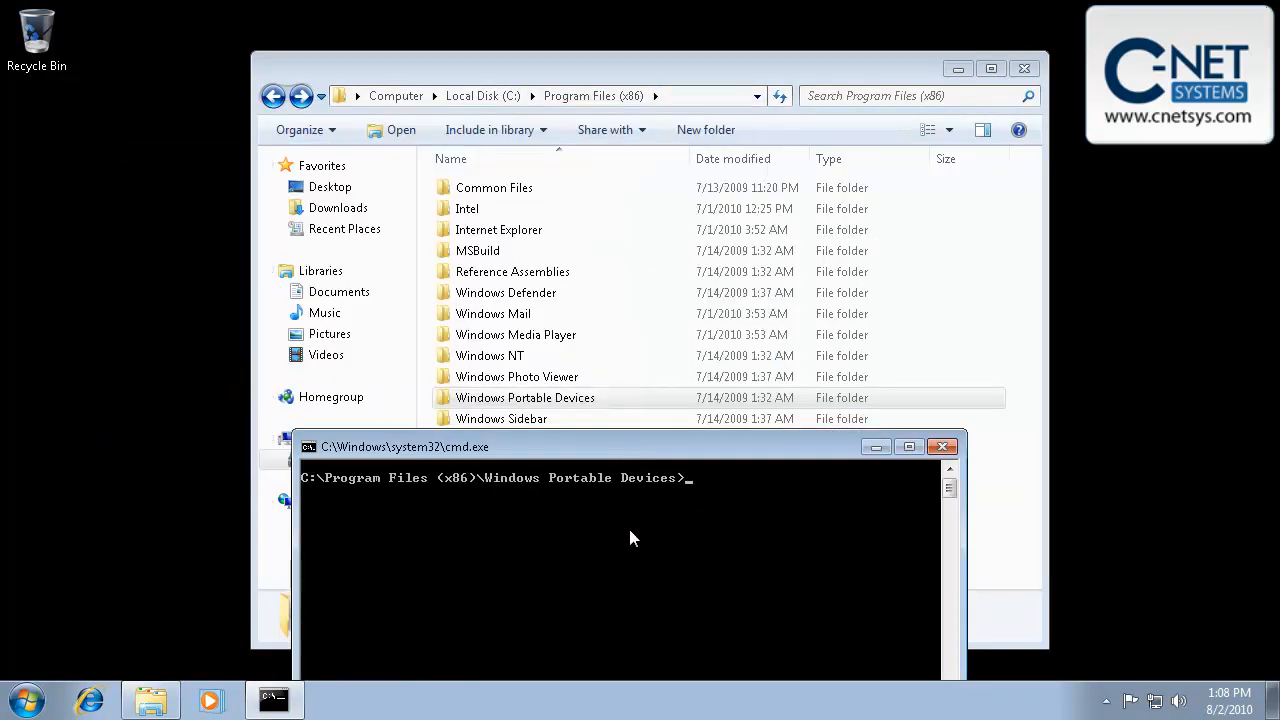
{"action": "mouse_move", "coordinate": [630, 458]}
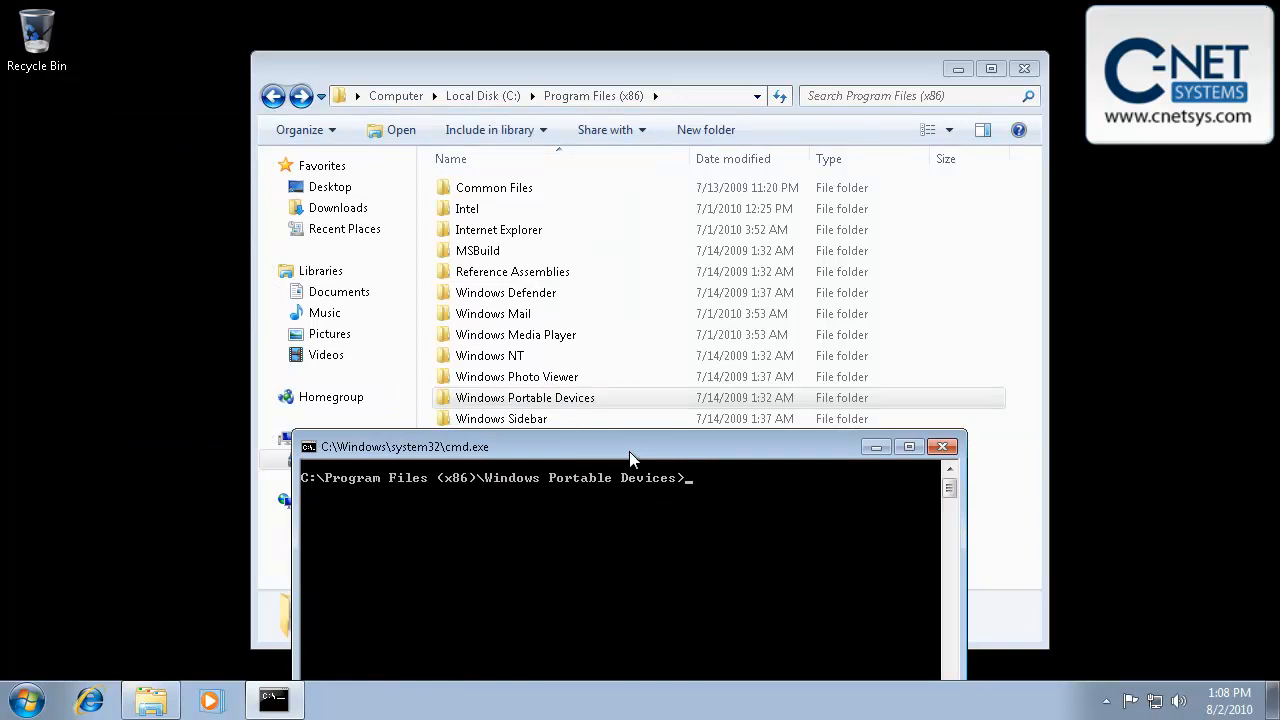